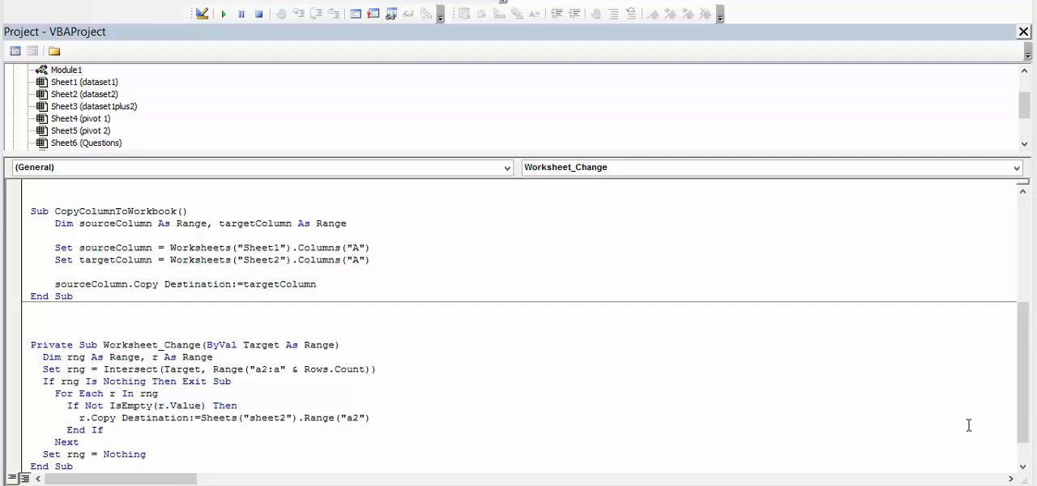
pyautogui.moveTo(894, 358)
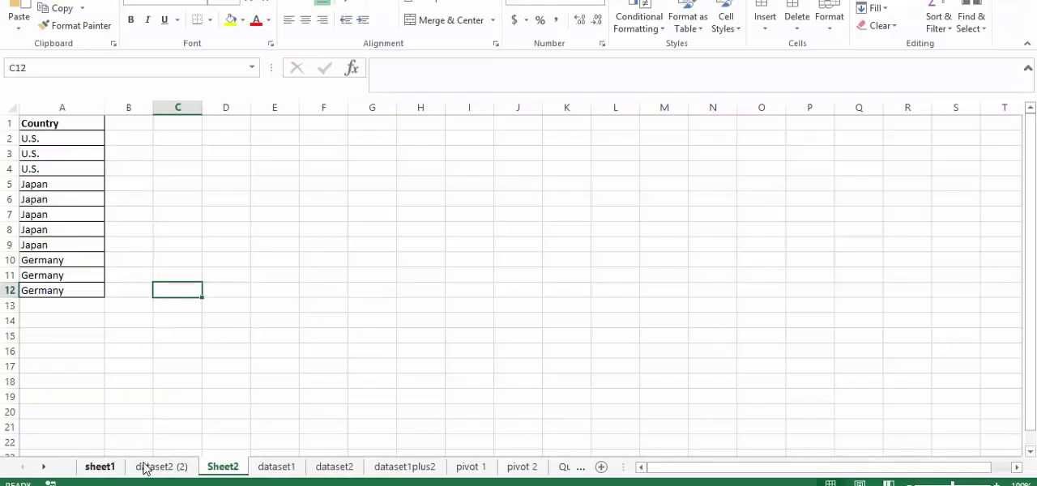
# Flip between the dataset1 and dataset2 car tables, then land on dataset1plus2 with its Total column.
pyautogui.click(275, 467)
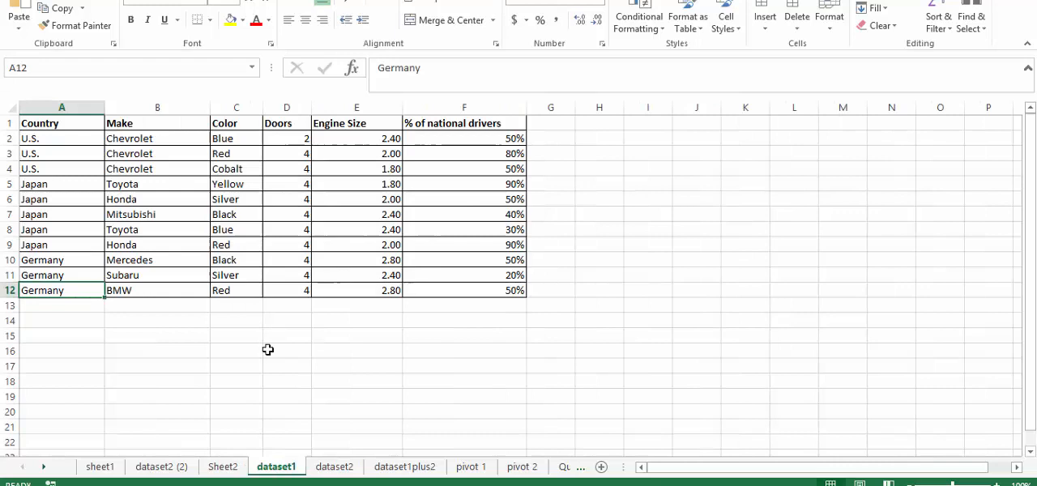
pyautogui.click(334, 467)
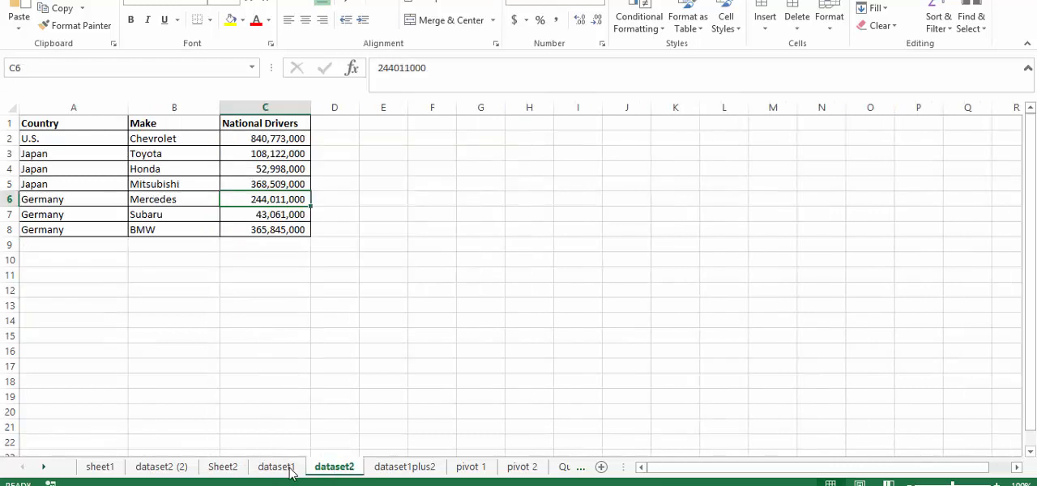
pyautogui.click(280, 467)
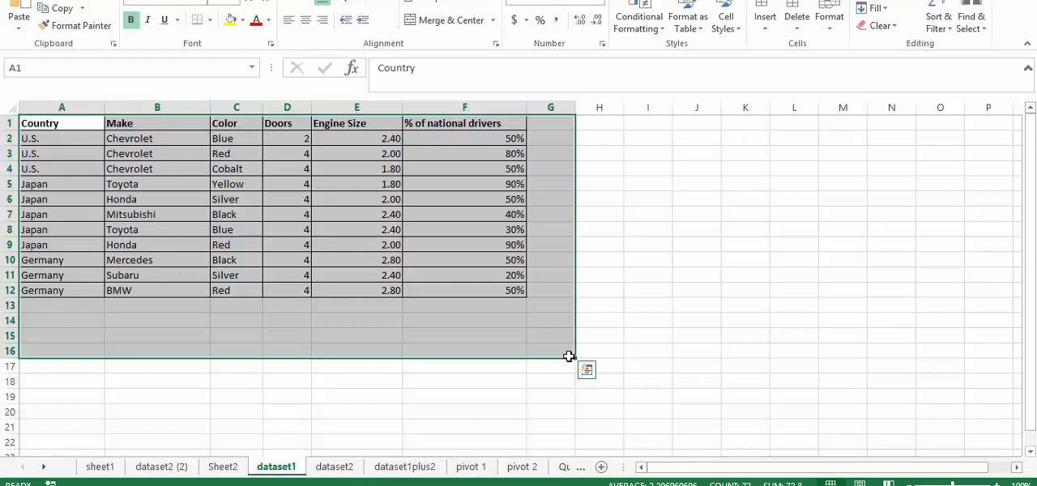
pyautogui.click(287, 168)
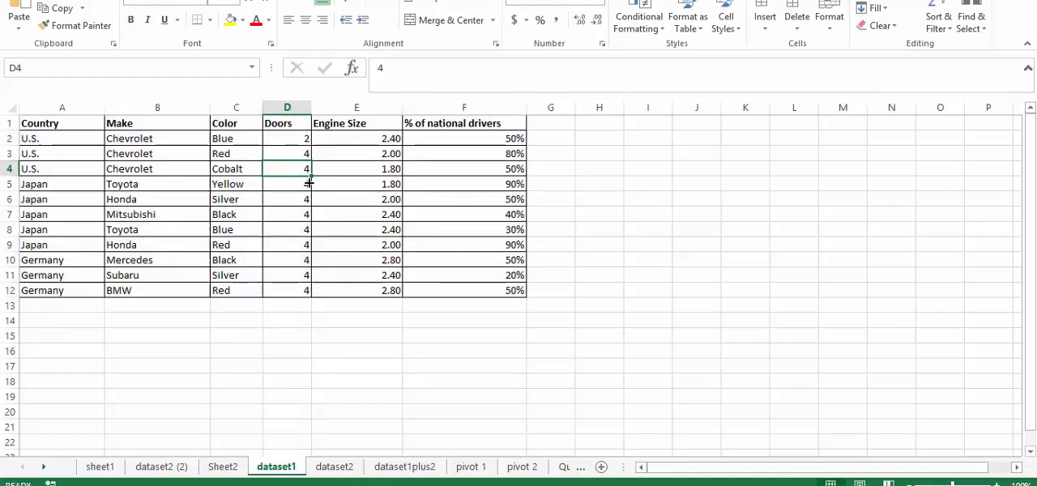
pyautogui.click(334, 466)
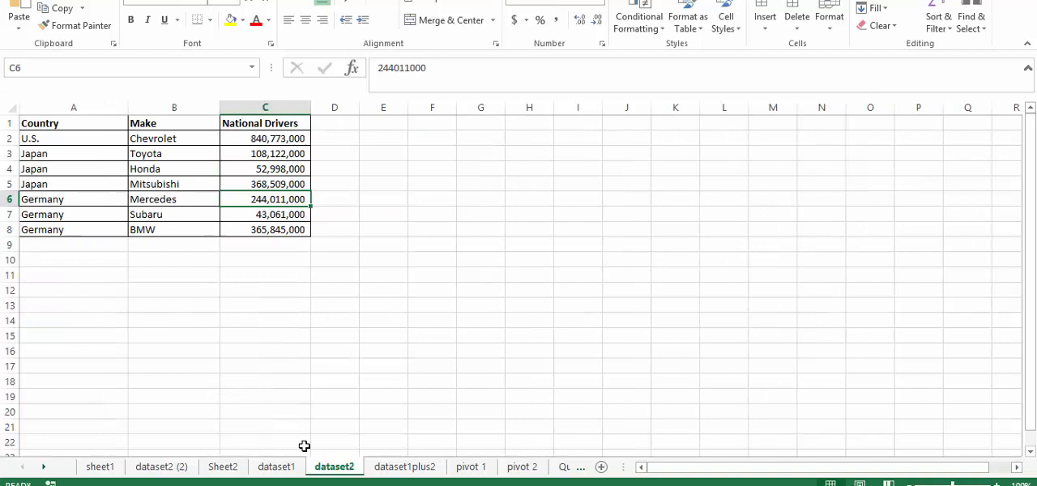
pyautogui.click(276, 466)
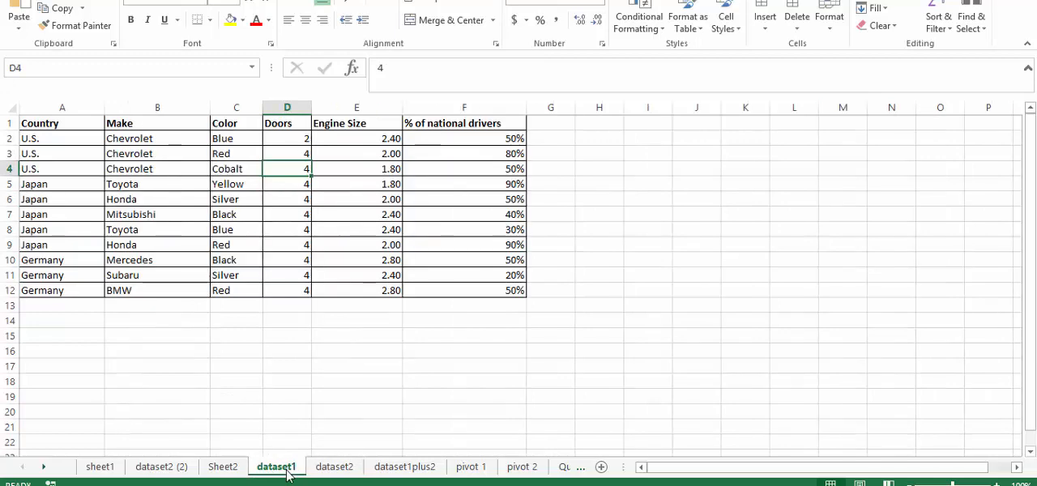
pyautogui.moveTo(334, 466)
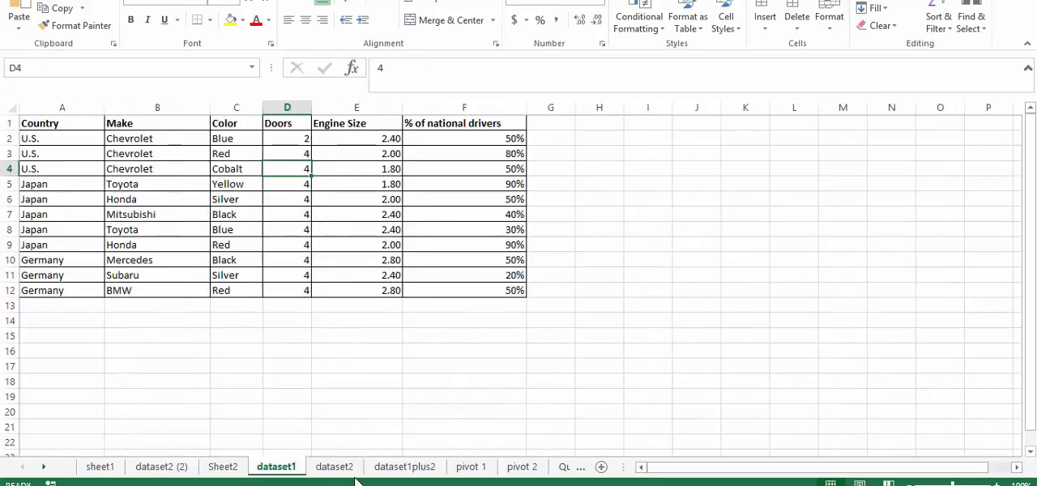
pyautogui.click(403, 467)
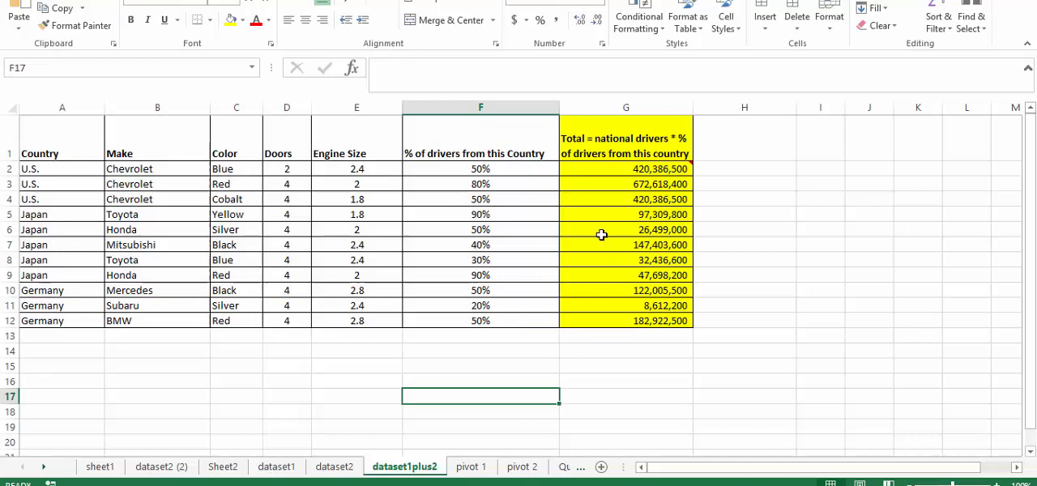
pyautogui.moveTo(862, 266)
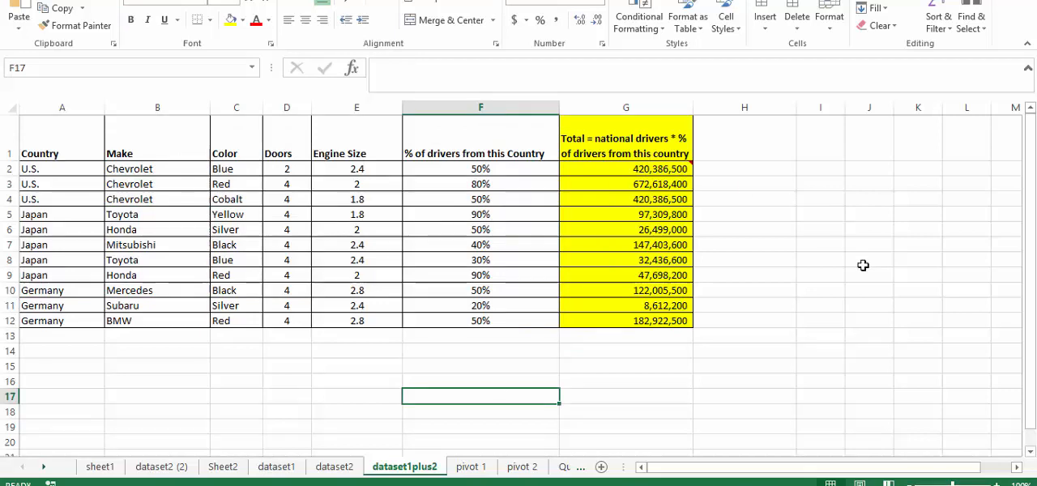
pyautogui.moveTo(586, 317)
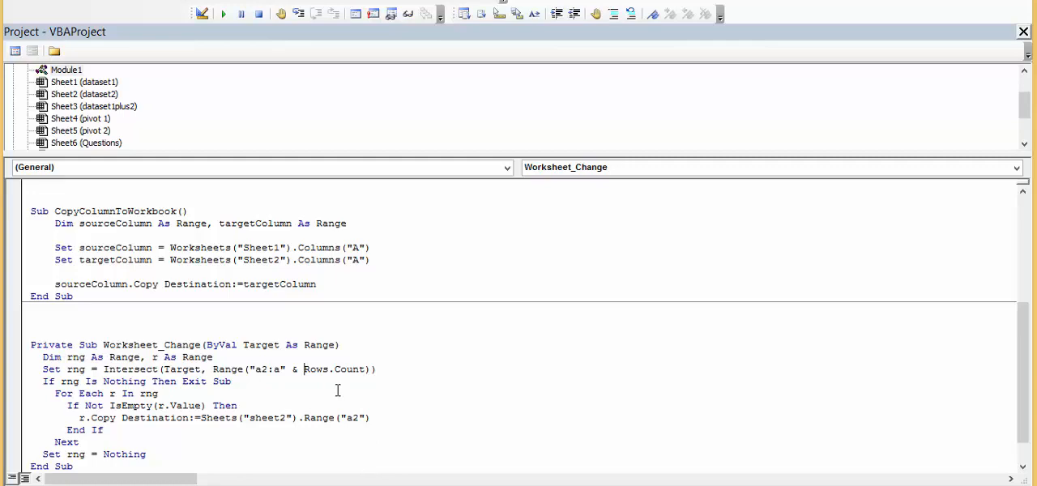
pyautogui.moveTo(227, 370)
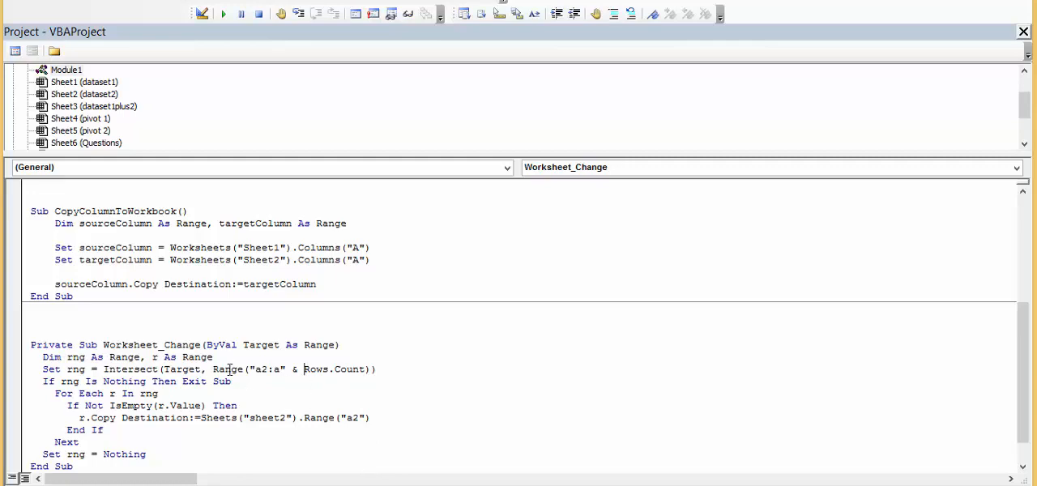
# Select the word Range in the Worksheet_Change macro to review it.
pyautogui.doubleClick(227, 369)
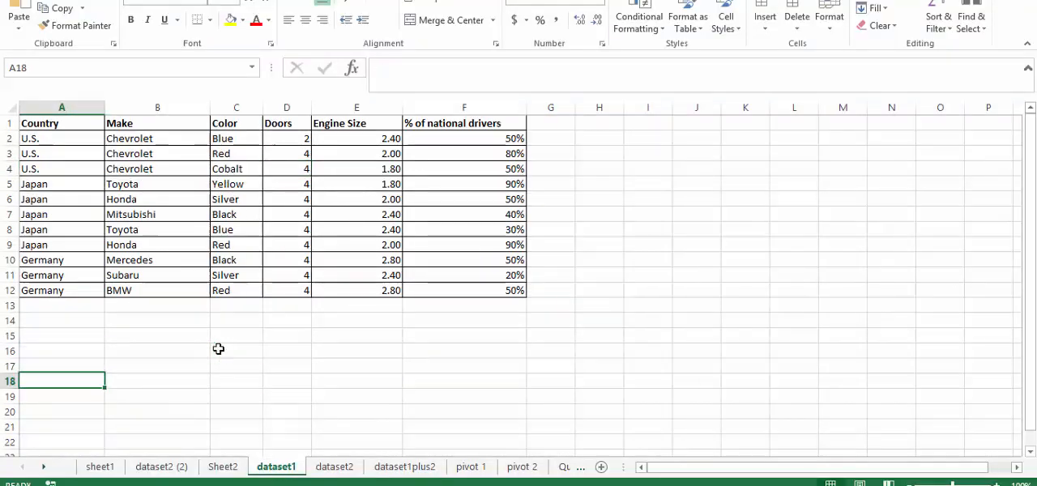
# Inspect cells D19, F2 (50%), F14 and H18 around the dataset1 car table.
pyautogui.write('2')
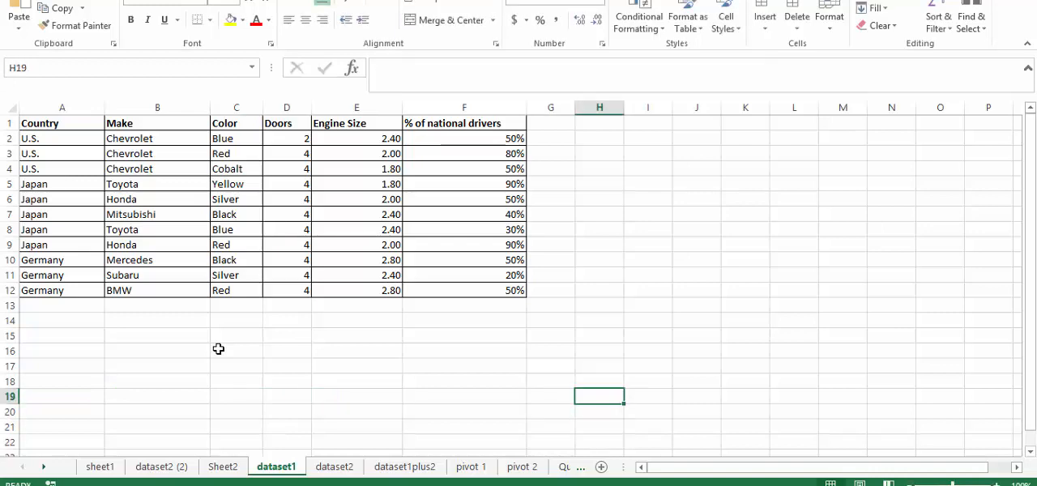
pyautogui.click(746, 395)
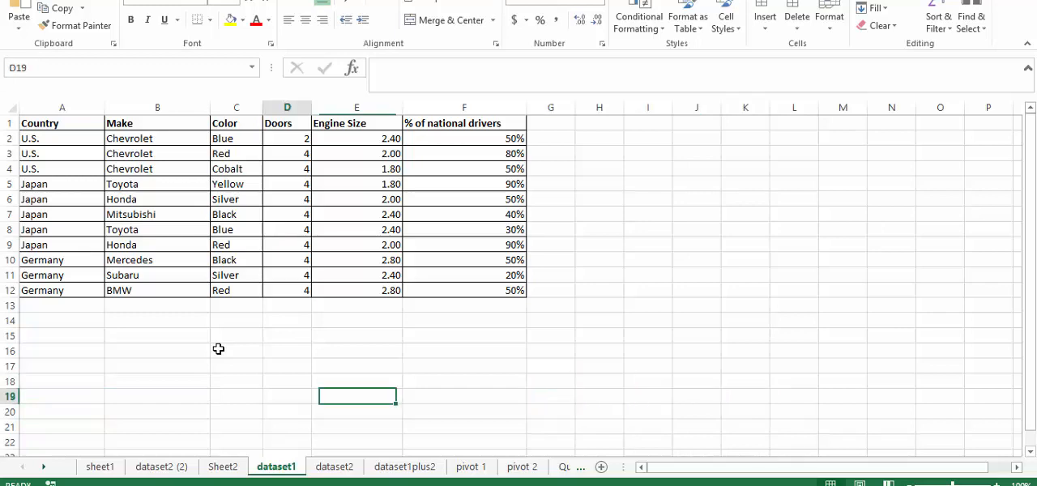
pyautogui.click(600, 396)
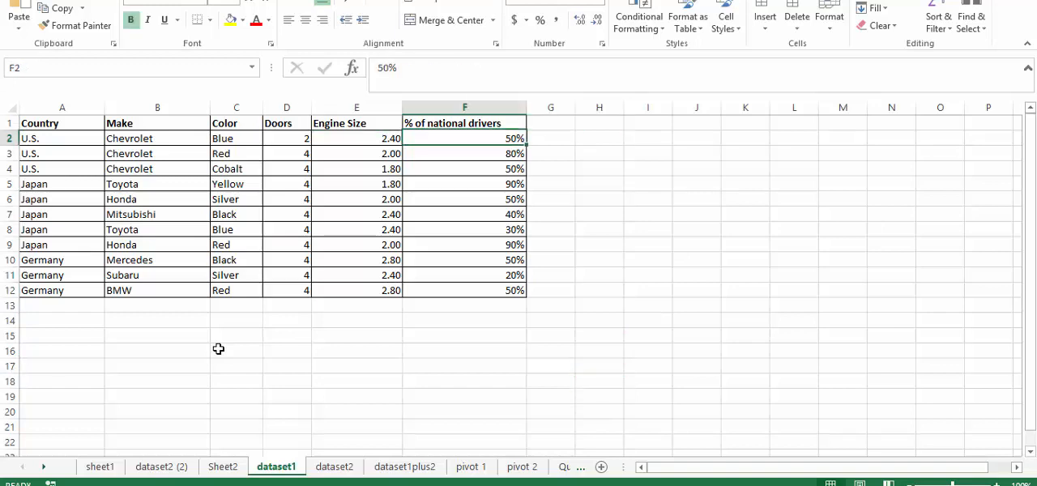
pyautogui.click(463, 321)
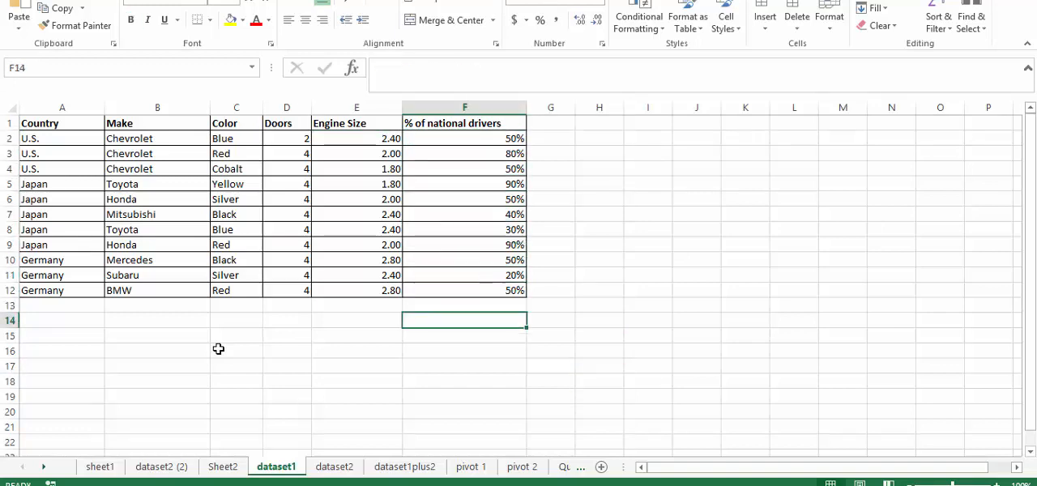
pyautogui.click(599, 379)
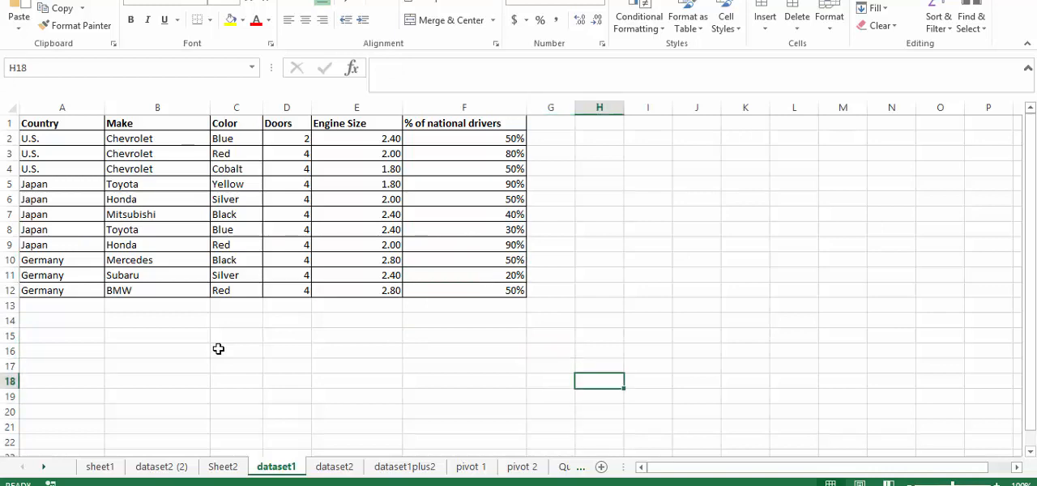
pyautogui.click(157, 335)
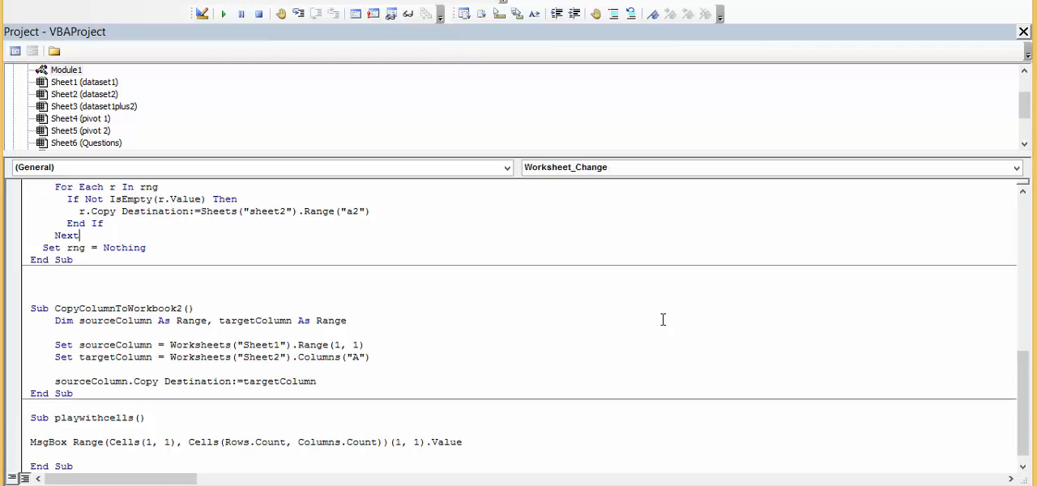
# Scroll the code window to review the module's macros, including Worksheet_Change.
pyautogui.scroll(3)
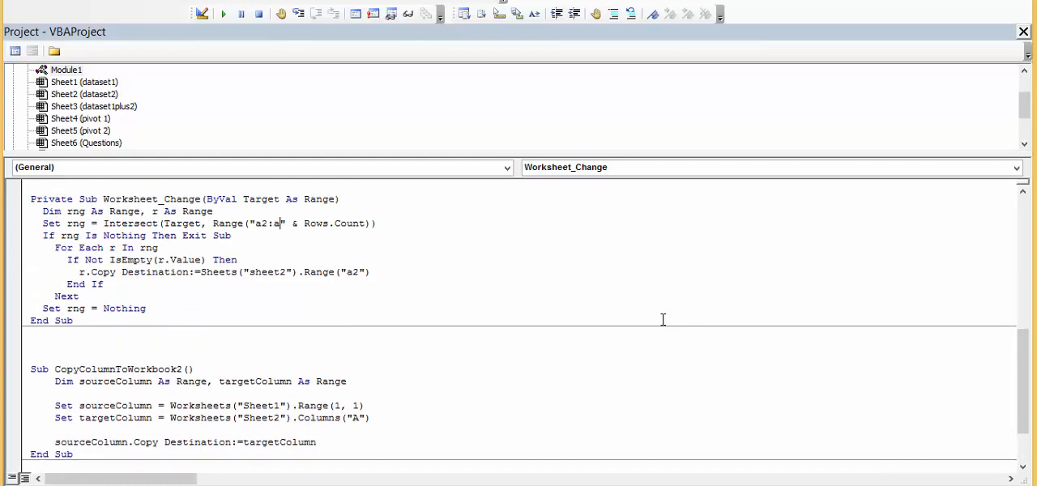
pyautogui.scroll(-3)
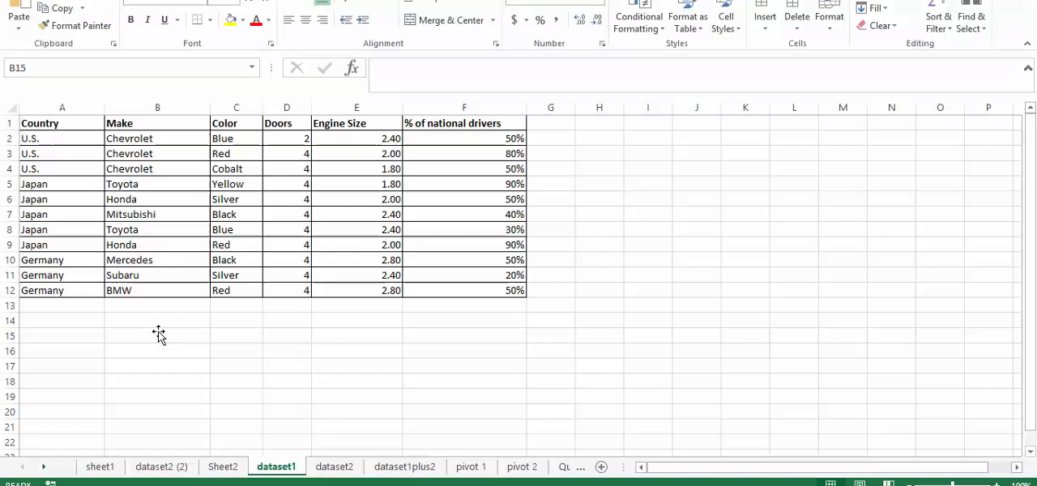
# Check cells B1, A1, K22, J9 and F9 on dataset1, enter 3213, then return to the macros with Alt+F11.
pyautogui.click(158, 123)
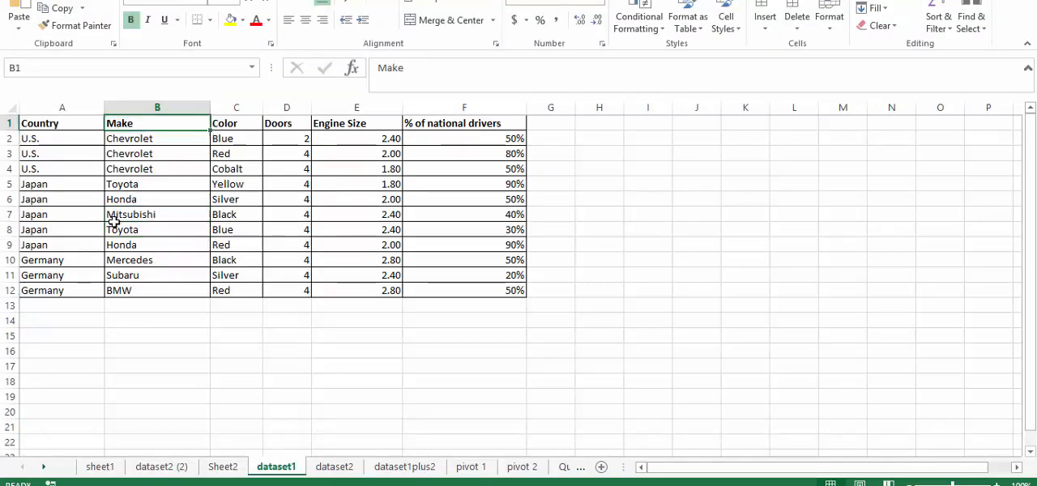
pyautogui.click(62, 123)
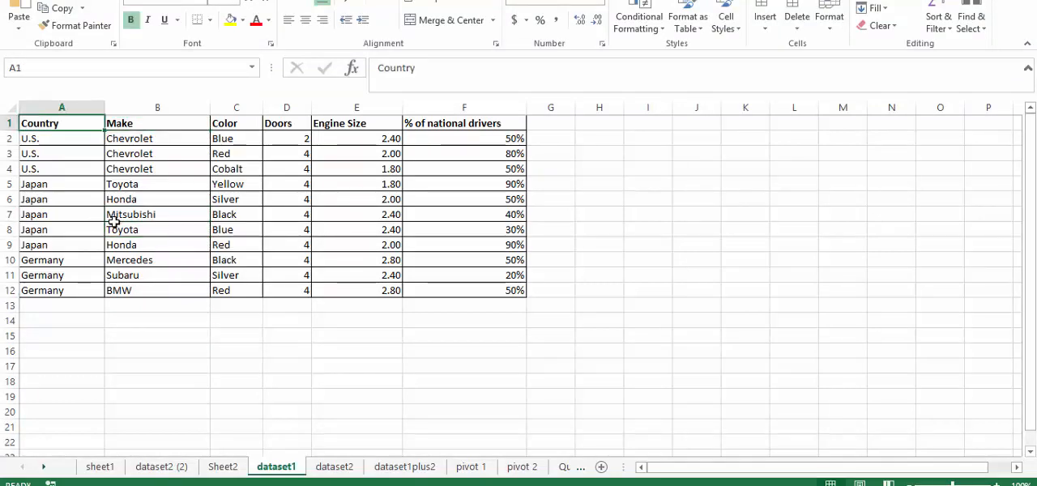
pyautogui.click(729, 437)
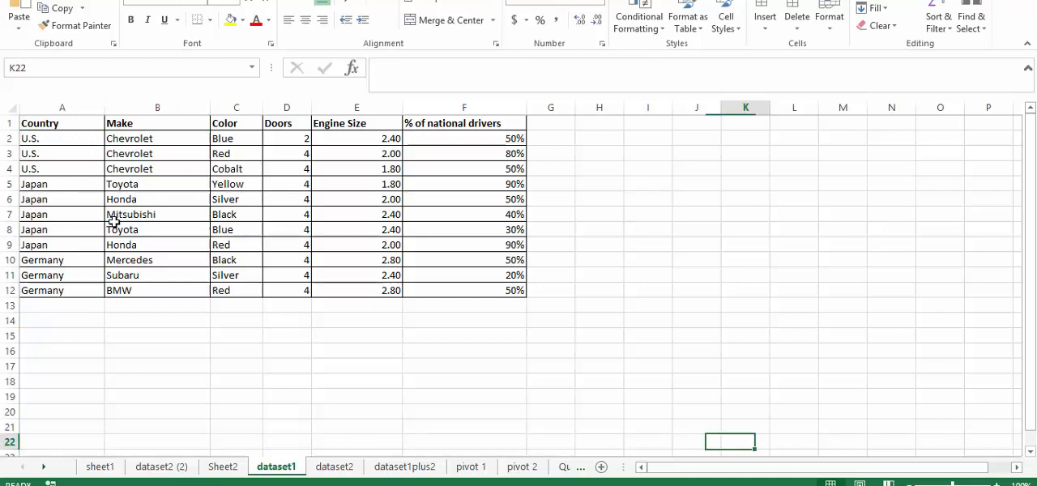
pyautogui.click(696, 244)
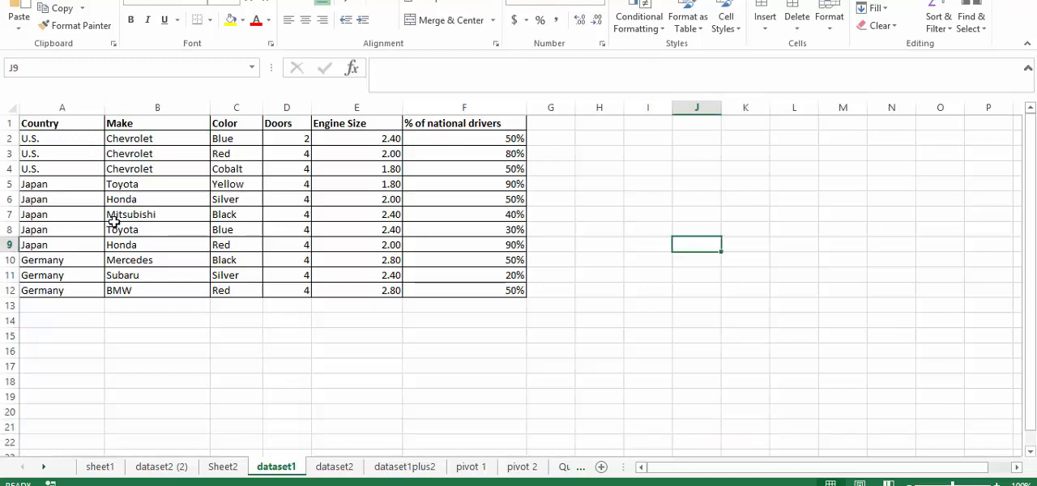
pyautogui.click(463, 244)
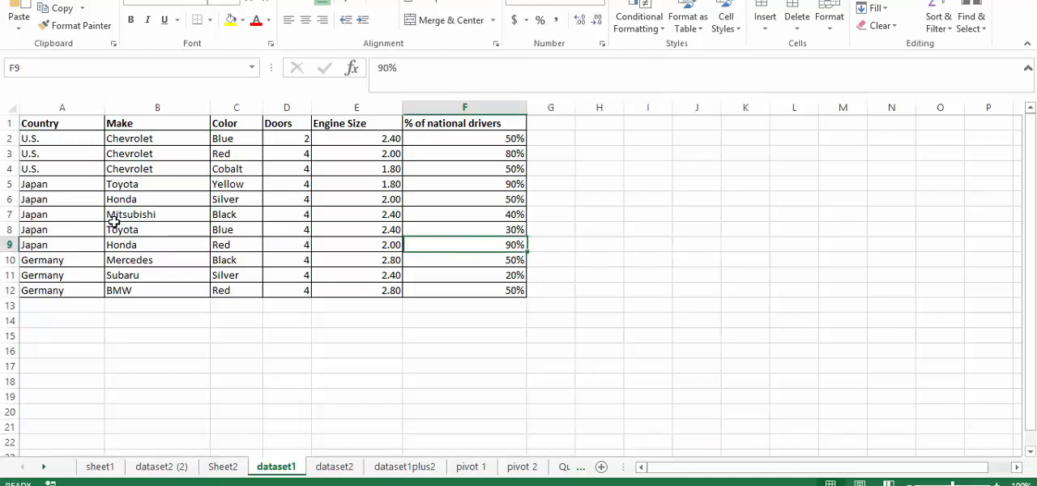
pyautogui.click(463, 198)
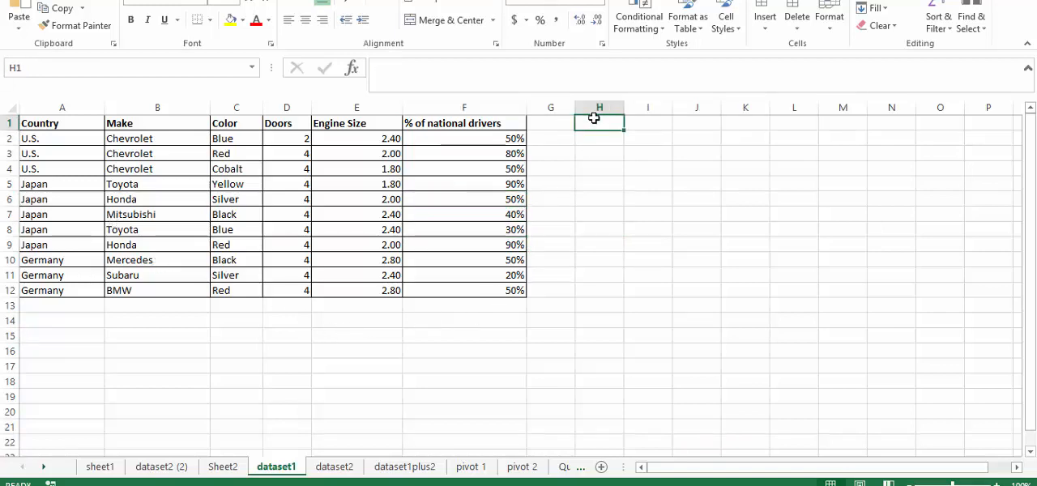
pyautogui.write('3213')
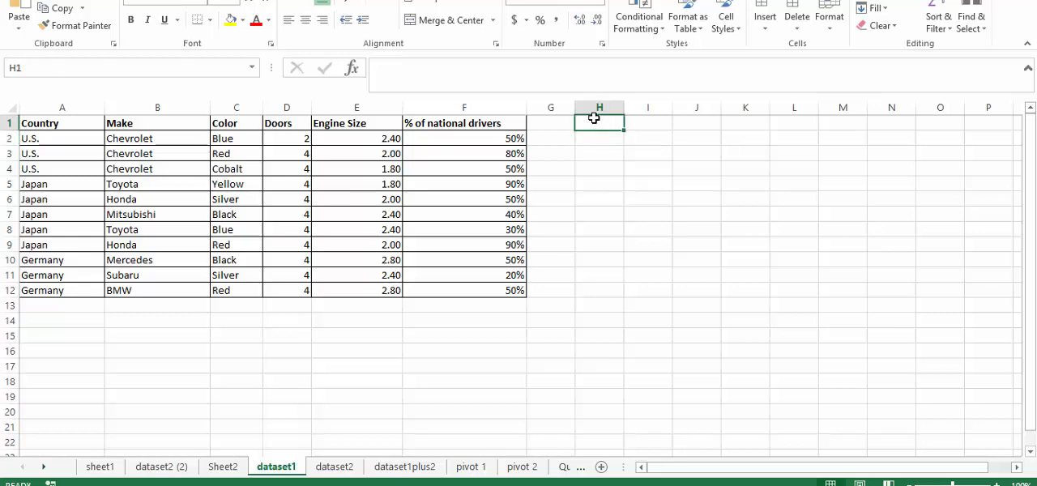
pyautogui.moveTo(586, 122)
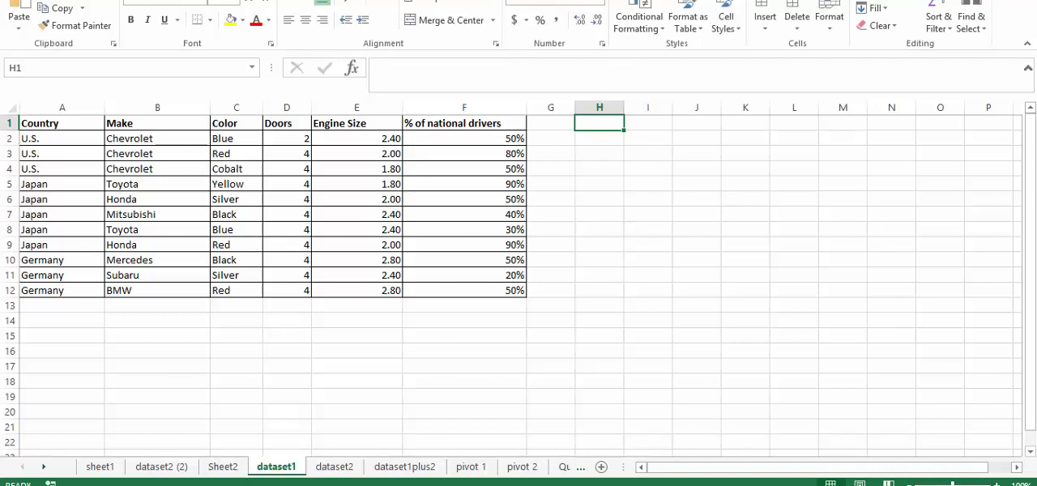
pyautogui.press('Alt+F11')
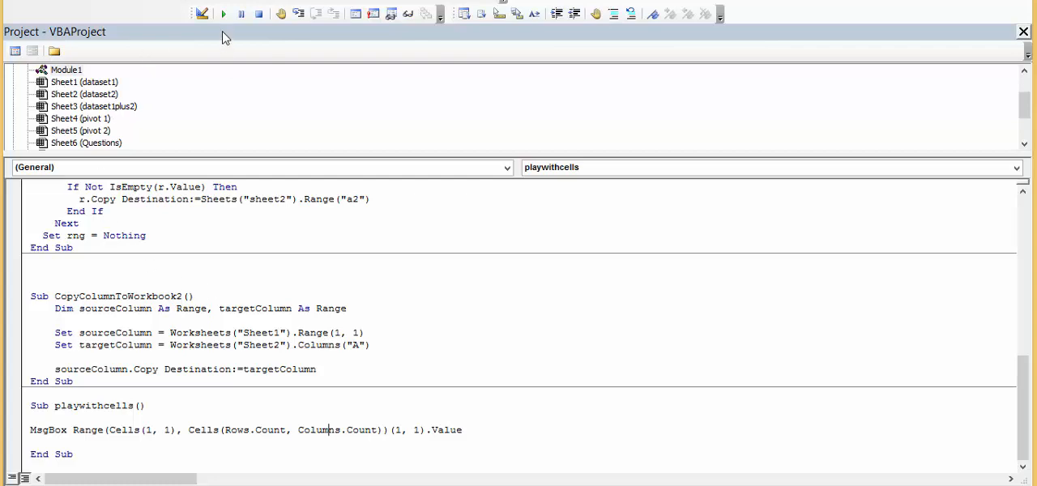
# Change the playwithcells MsgBox index to (2, 1), run it, and select the two-corner Cells range text.
pyautogui.click(220, 13)
pyautogui.write('2')
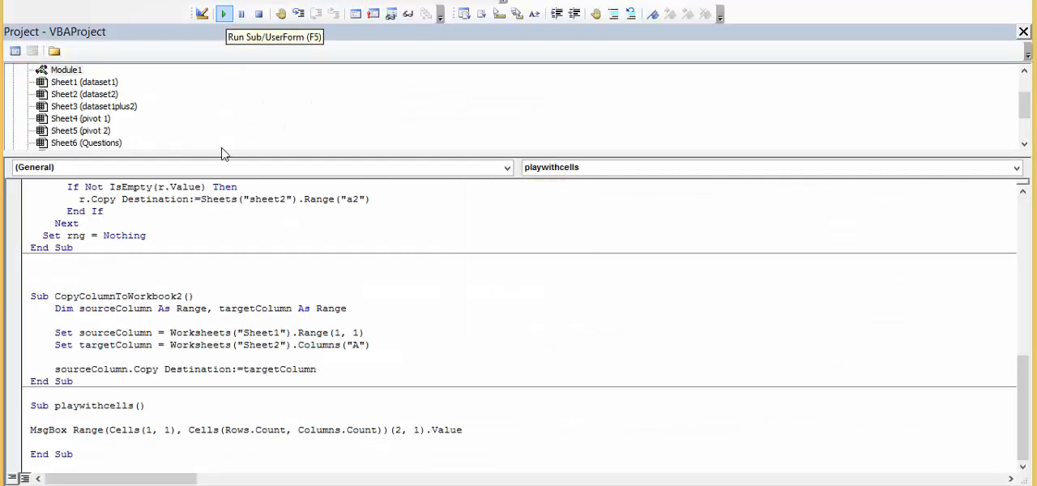
pyautogui.click(246, 345)
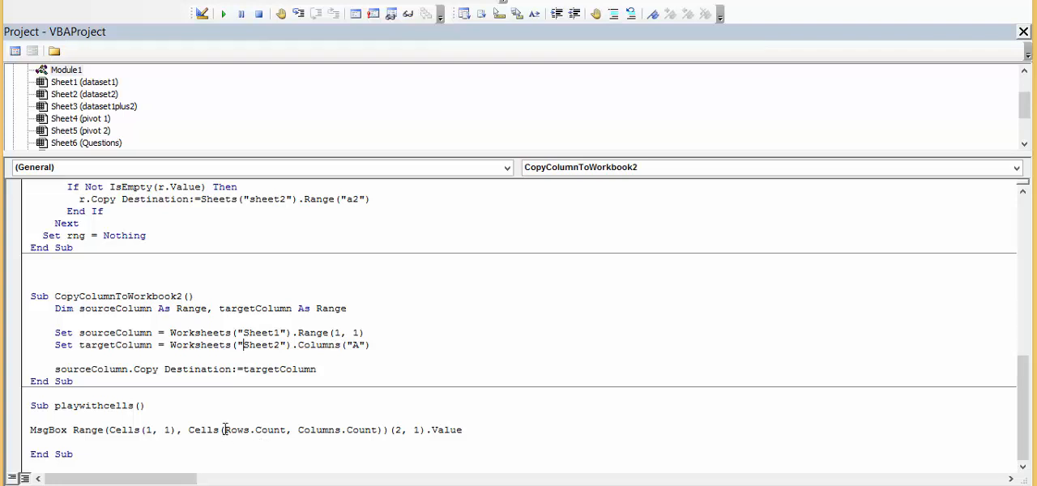
pyautogui.click(71, 427)
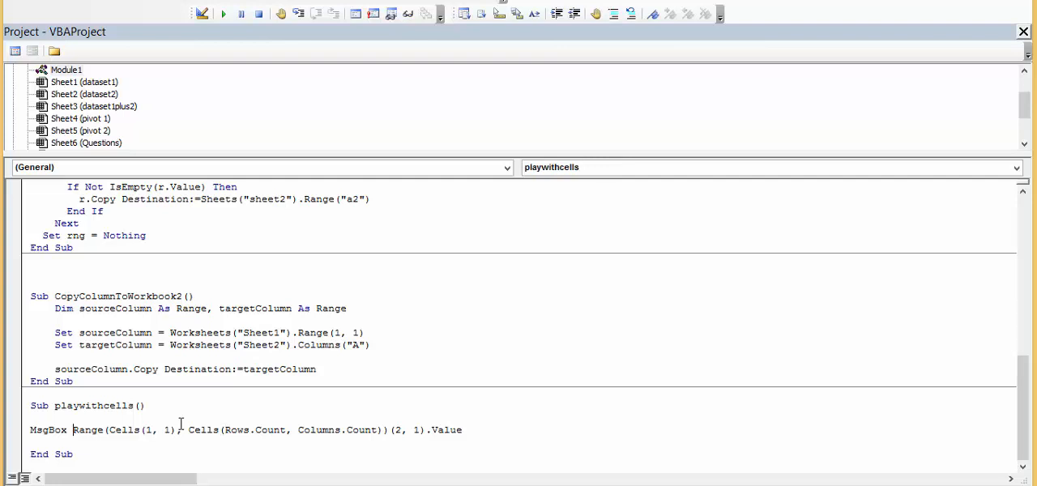
pyautogui.moveTo(73, 429); pyautogui.dragTo(387, 429)
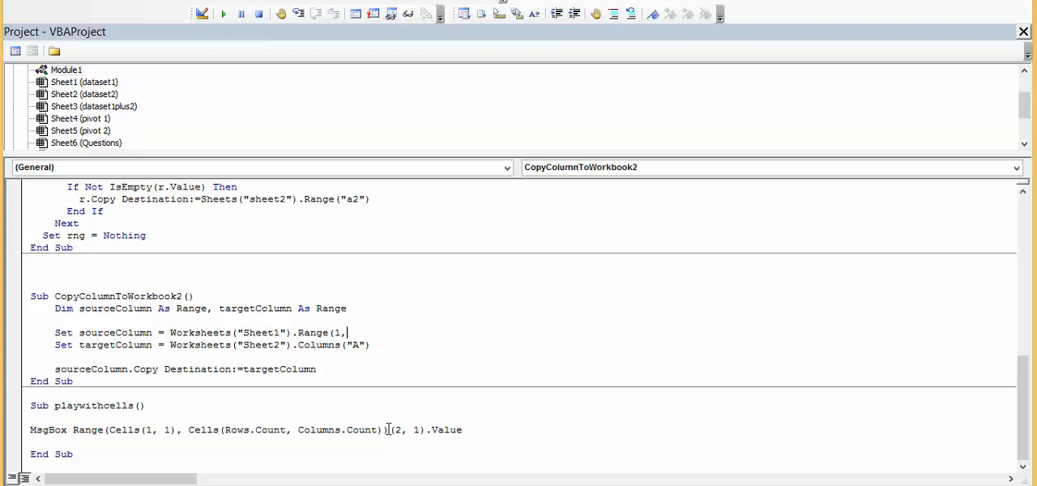
# Rewrite CopyColumnToWorkbook2 to copy Range(Cells(1, 1), Cells(Rows.Count, Columns.Count)) to Sheet2.Cells(1, 1) and run it.
pyautogui.write('Cells(1, 1), Cells(Rows.Count, Columns.Count))')
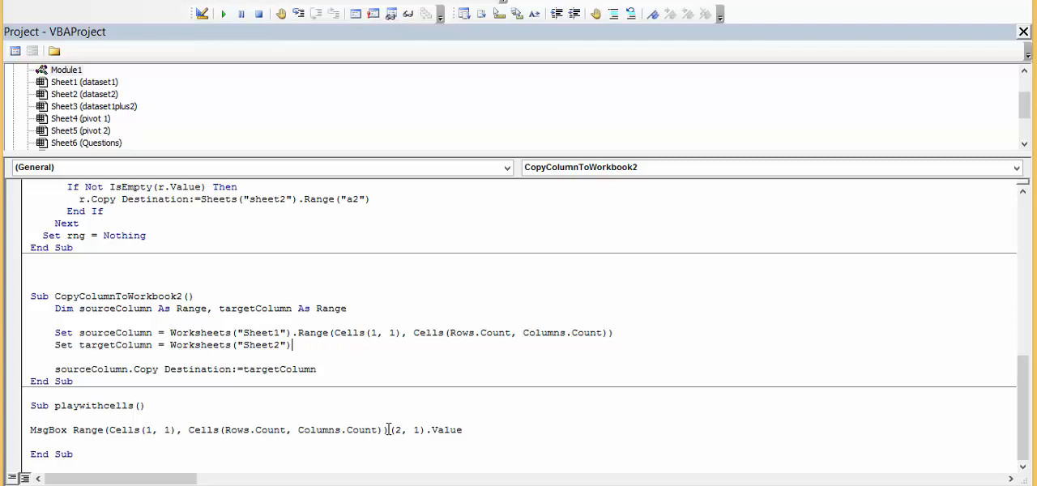
pyautogui.write('.Cells')
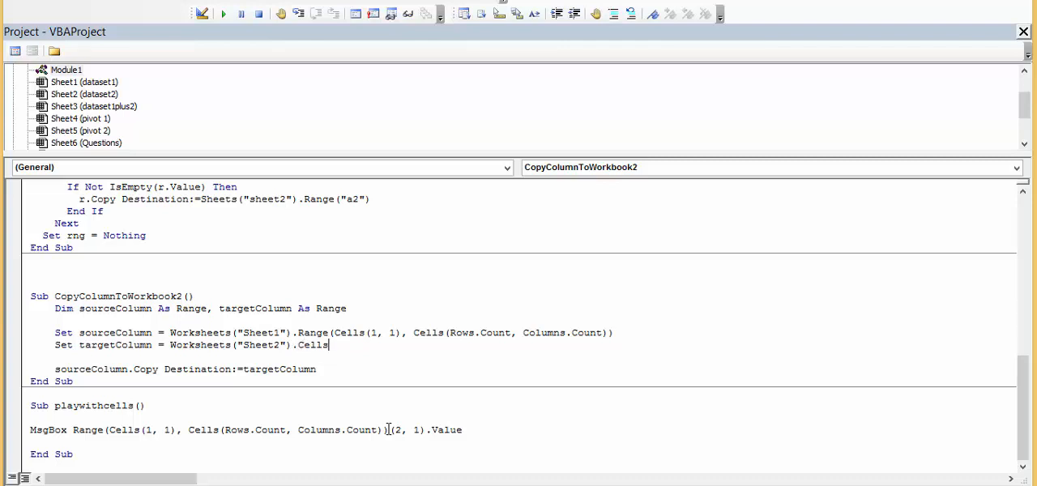
pyautogui.write('*(1')
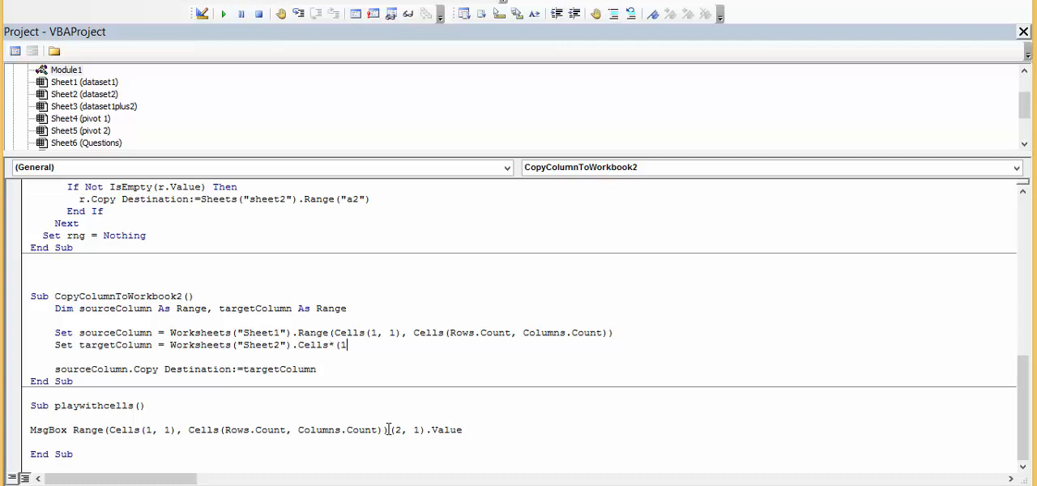
pyautogui.press('BackSpace')
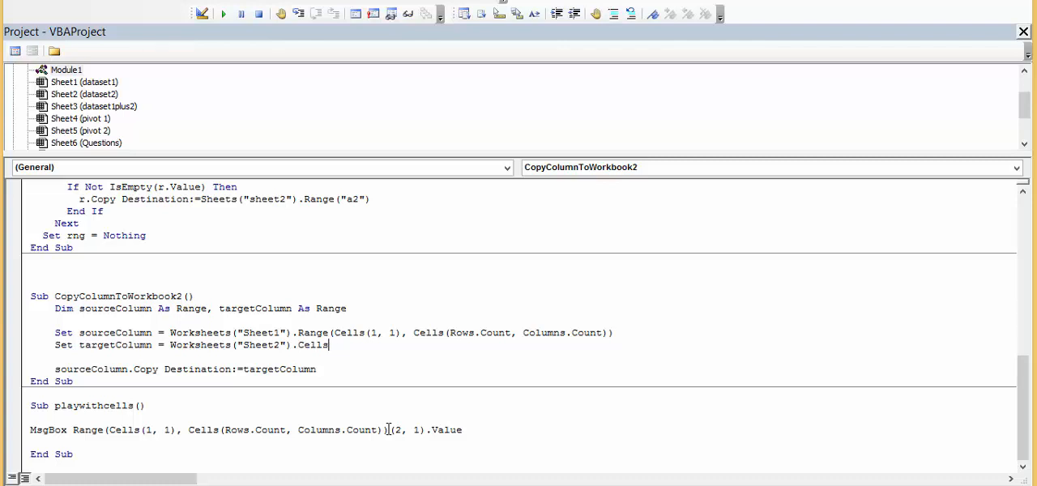
pyautogui.write('(1,1')
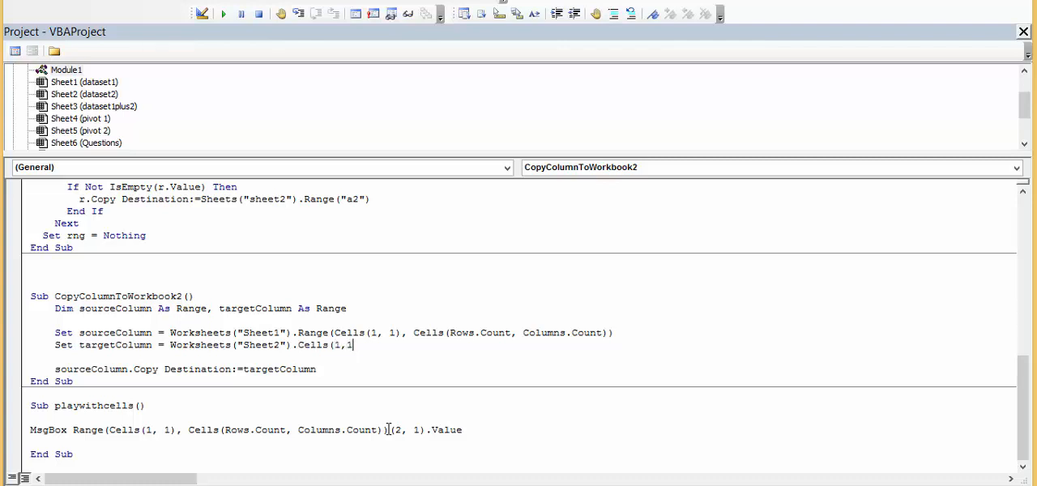
pyautogui.write(')')
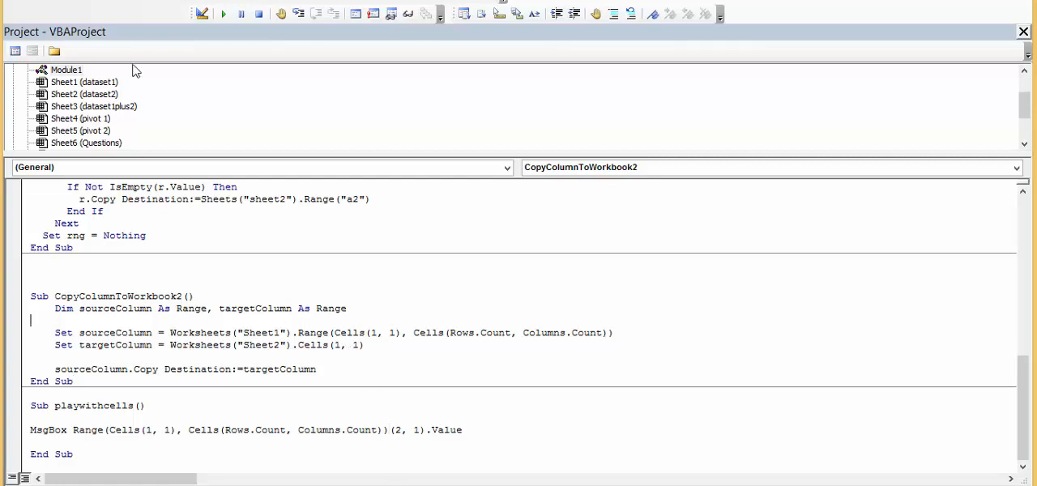
pyautogui.click(221, 16)
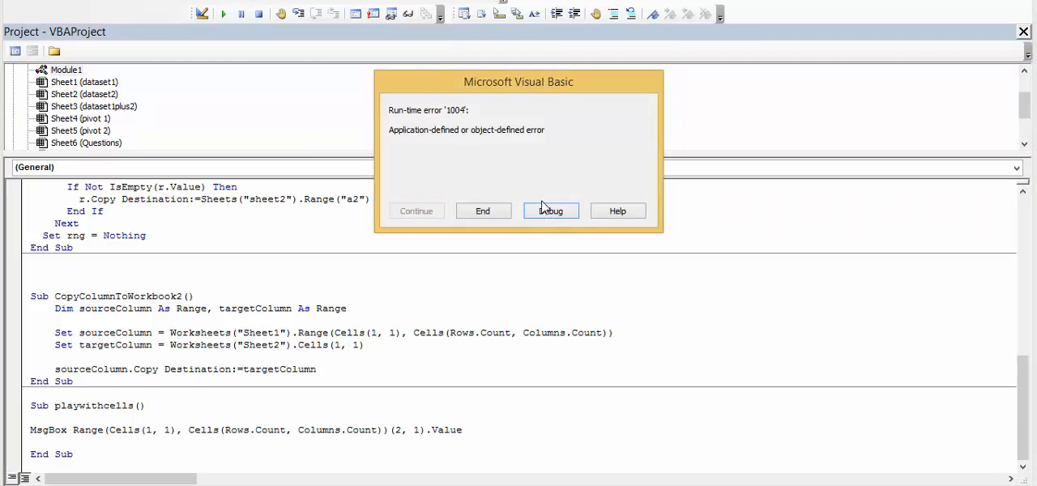
# Dismiss the run-time error 1004 dialog raised by the copy macro.
pyautogui.click(551, 210)
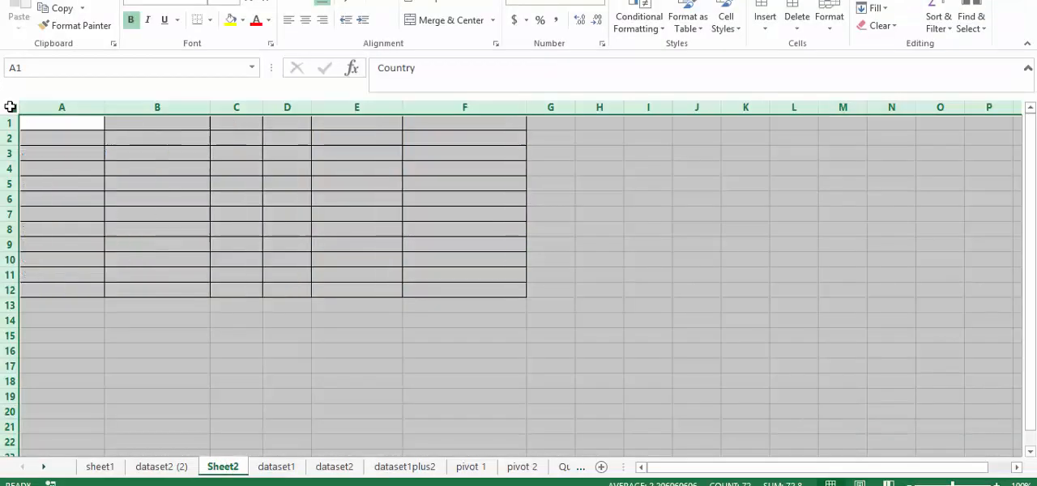
pyautogui.click(104, 466)
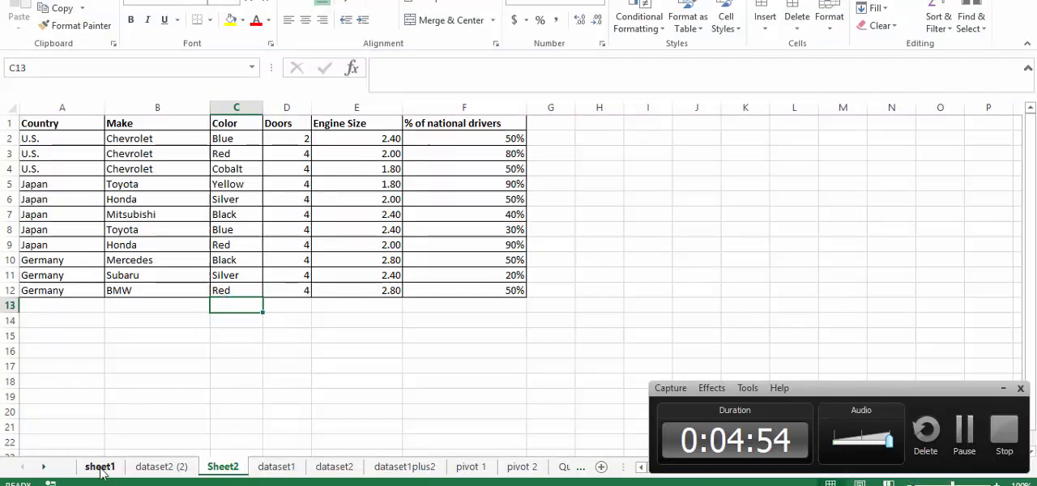
# Copy the whole dataset2 national drivers sheet and paste it into Sheet2 at A1.
pyautogui.click(157, 334)
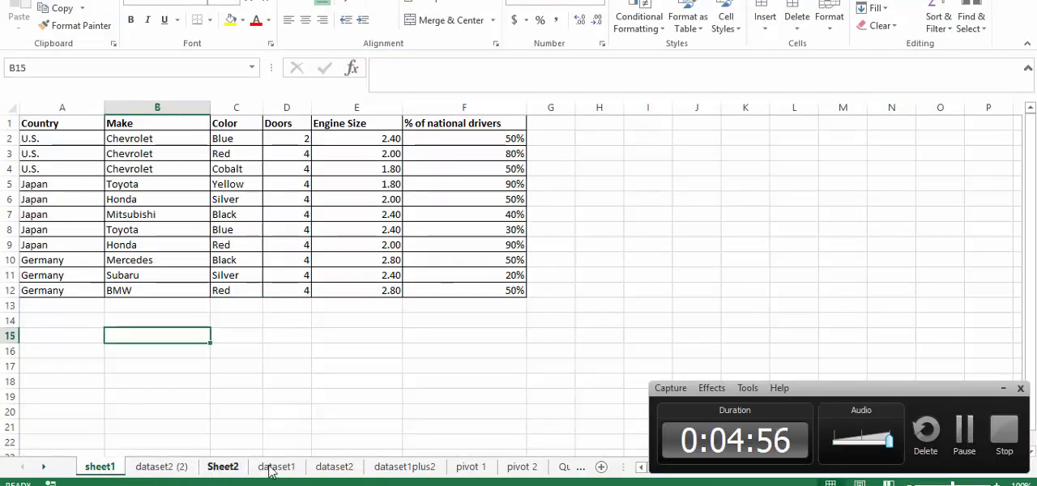
pyautogui.click(333, 466)
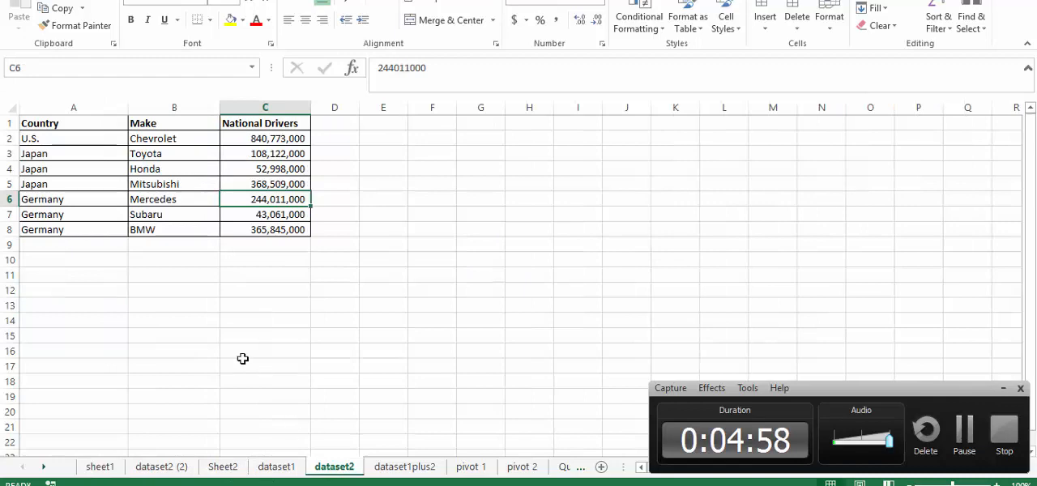
pyautogui.click(12, 107)
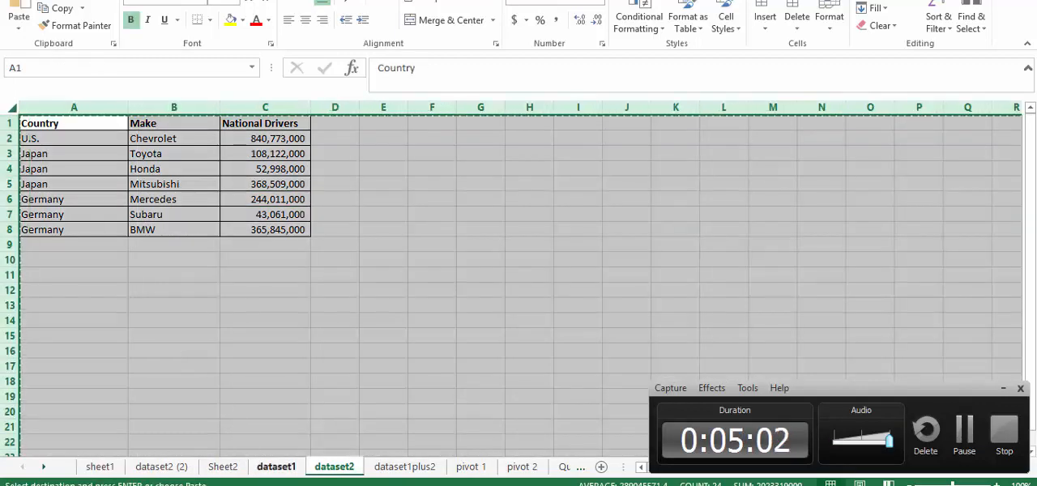
pyautogui.click(224, 467)
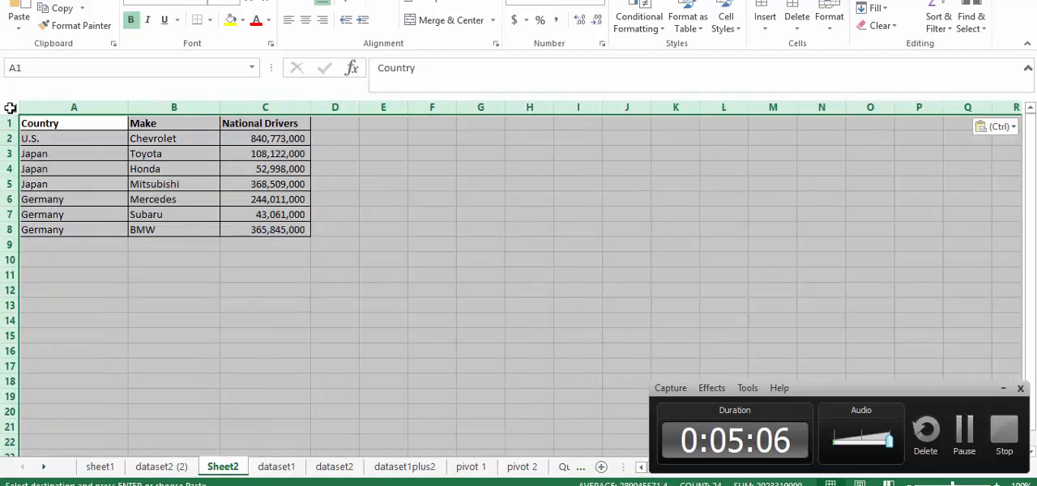
# Verify the Japan, U.S., Country and Germany entries in Sheet2's column A, then move to dataset1plus2.
pyautogui.click(49, 152)
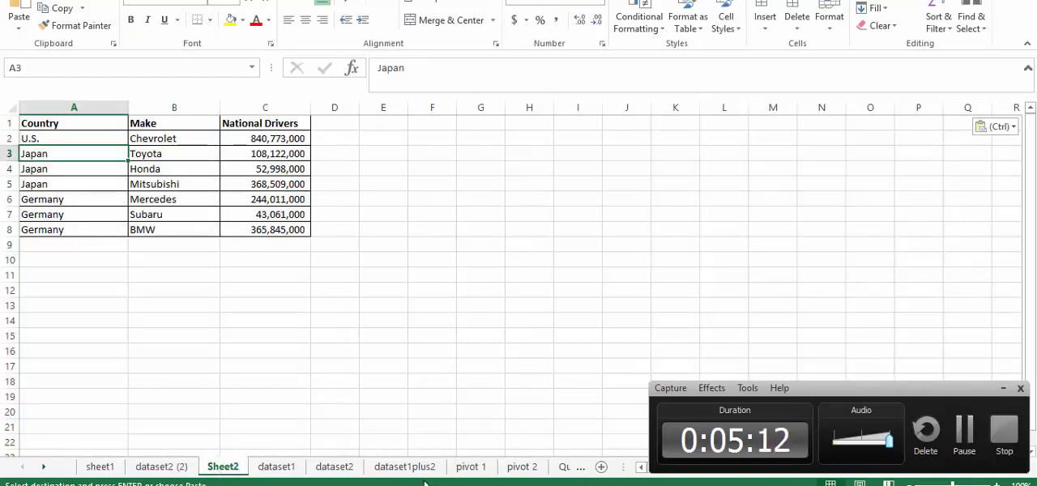
pyautogui.moveTo(603, 467)
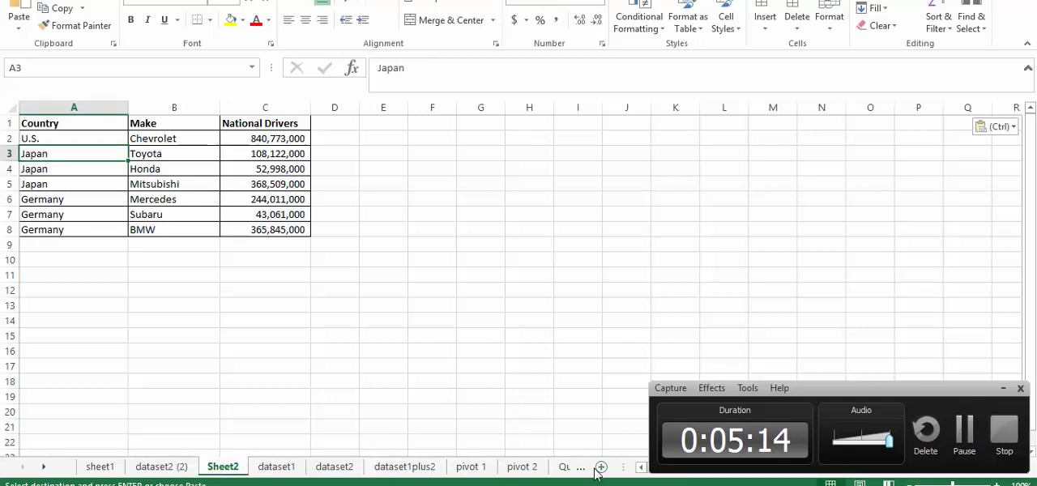
pyautogui.click(75, 138)
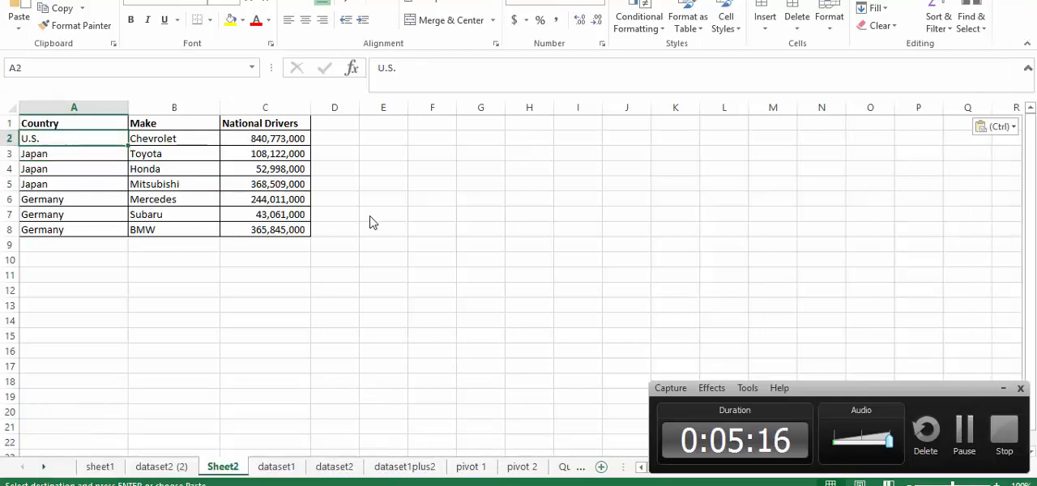
pyautogui.click(74, 123)
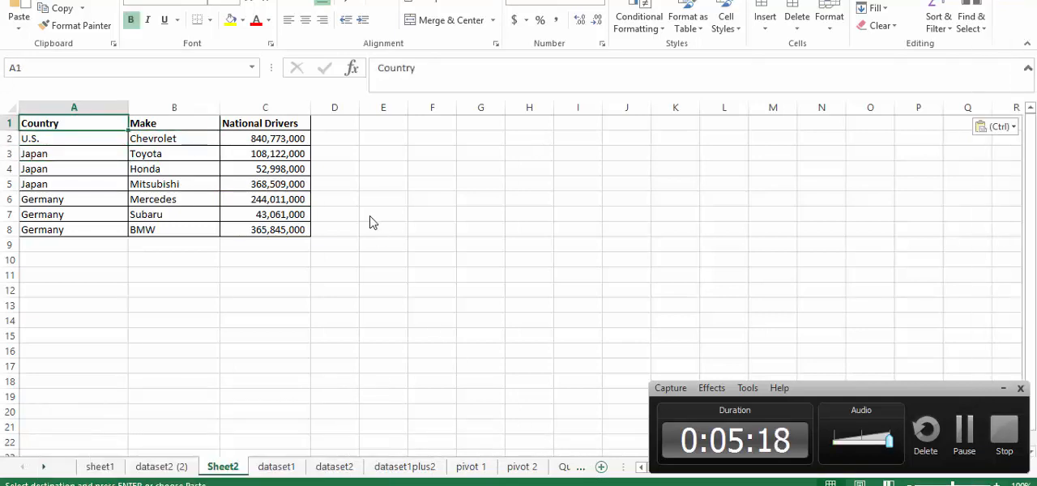
pyautogui.click(74, 230)
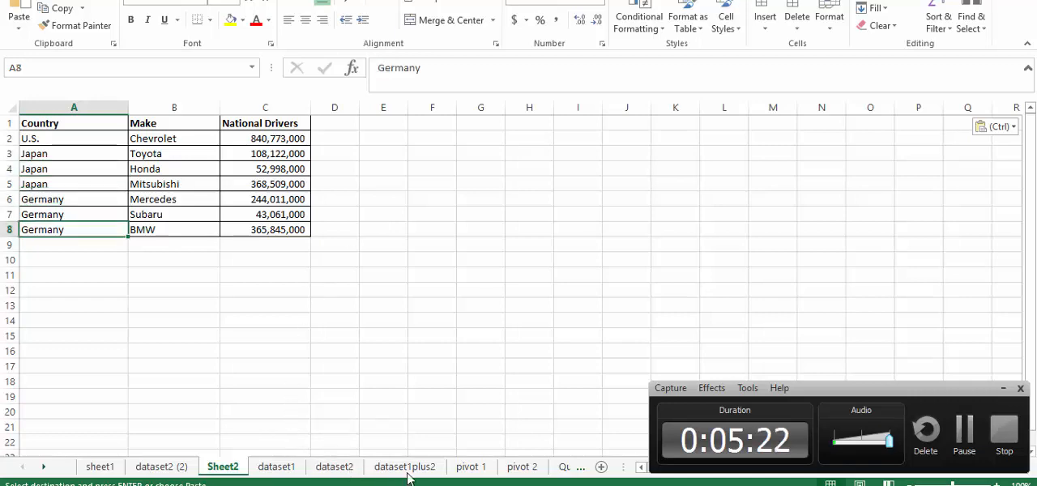
pyautogui.click(401, 467)
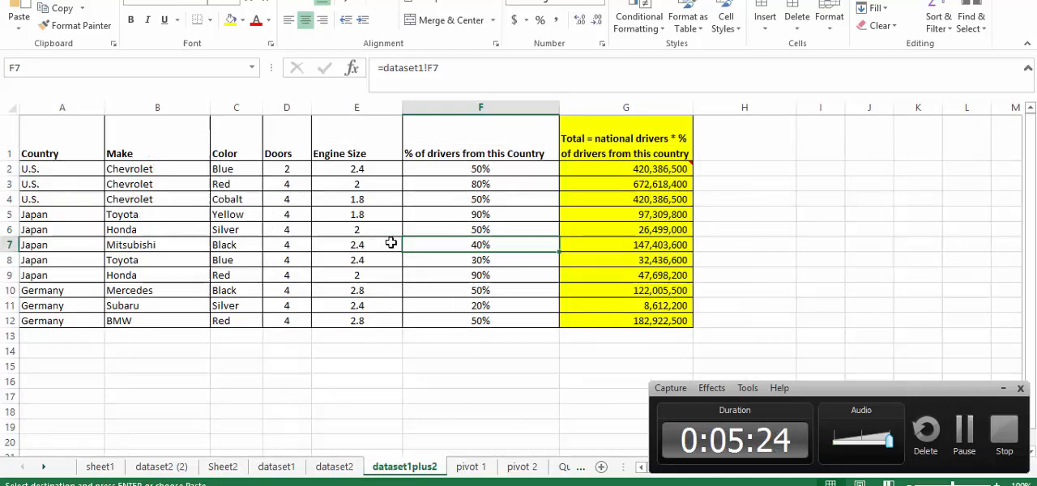